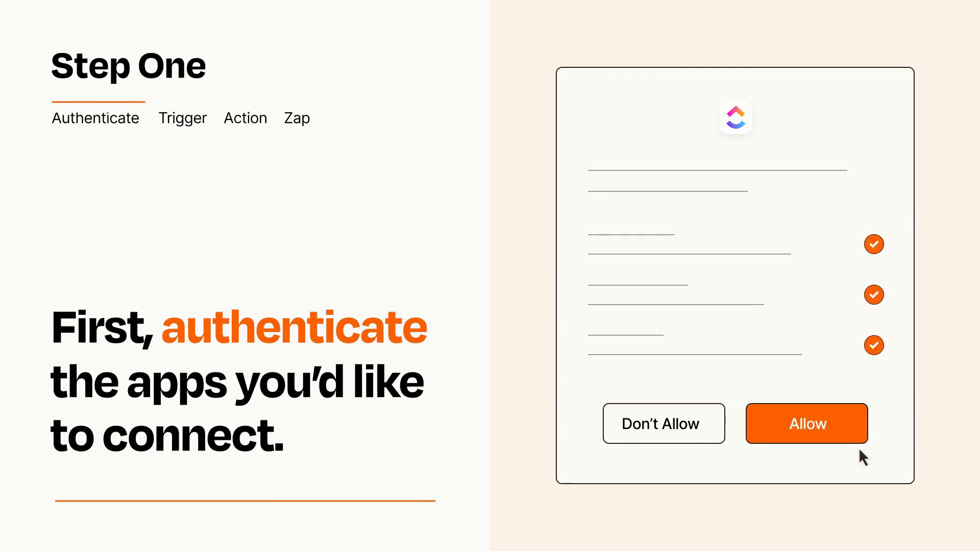
Allow ClickUp access so Zapier can use the connected account
left_click(806, 423)
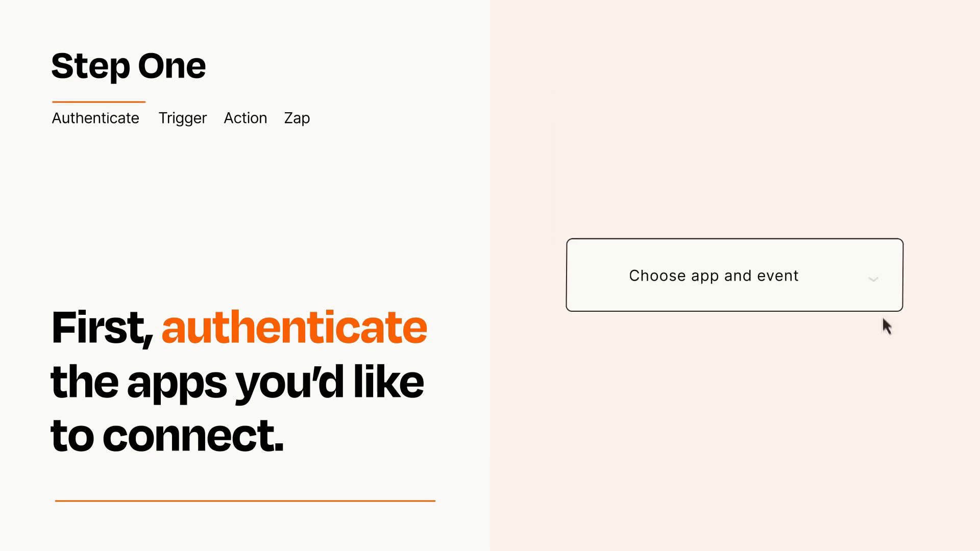
Choose New Form Submission as the trigger event and continue to the action
left_click(735, 275)
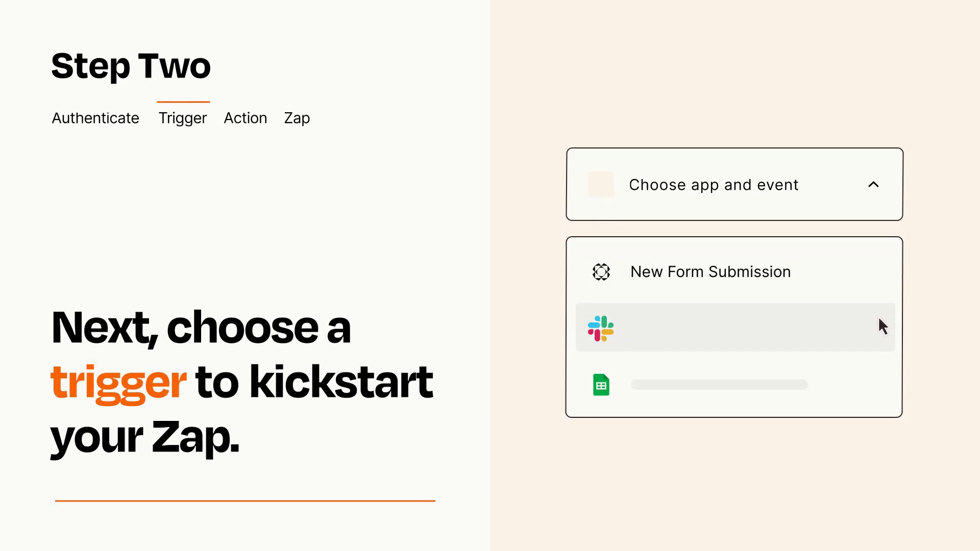
mouse_move(882, 389)
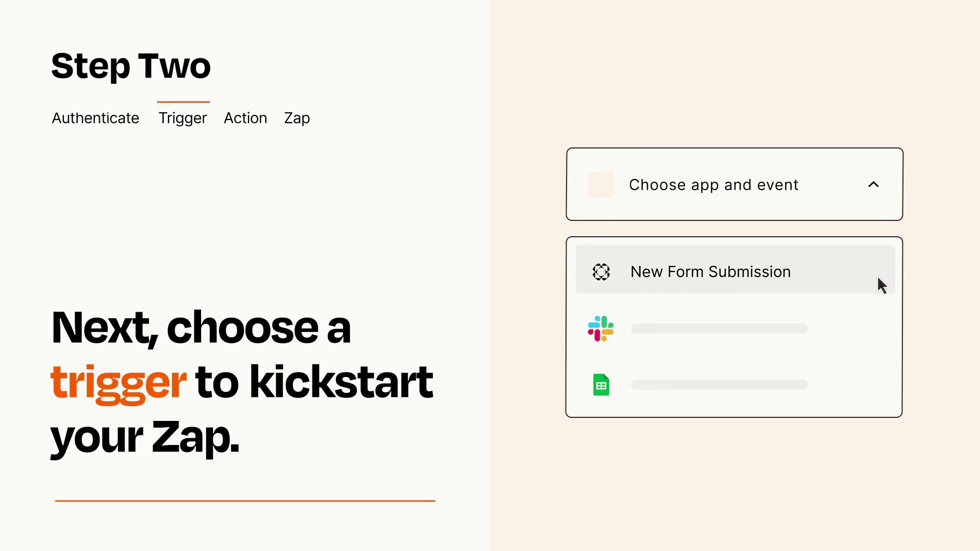
left_click(710, 272)
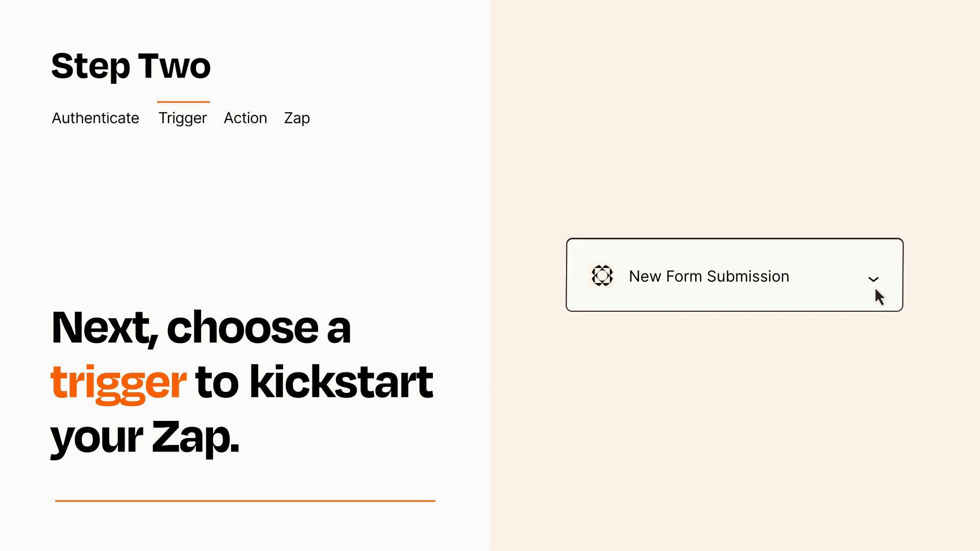
mouse_move(888, 289)
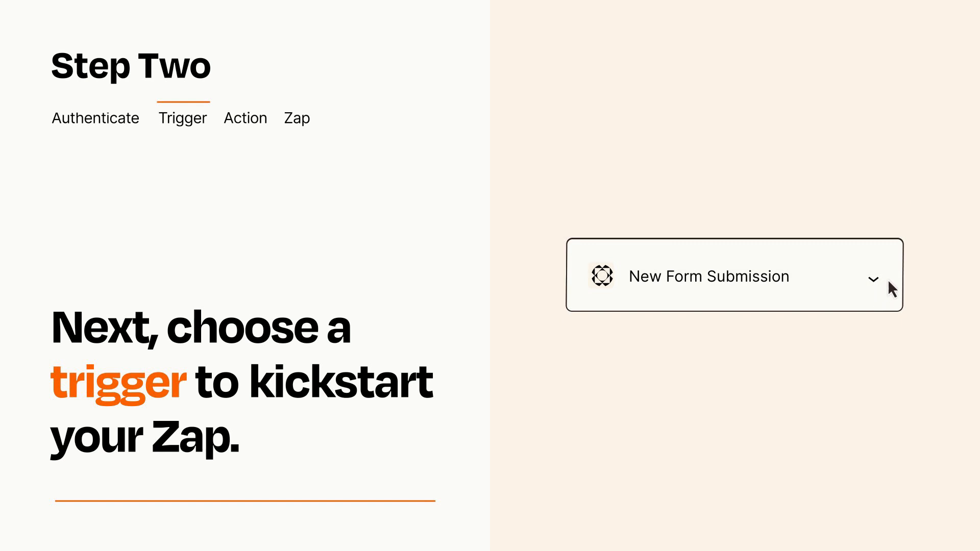
mouse_move(889, 281)
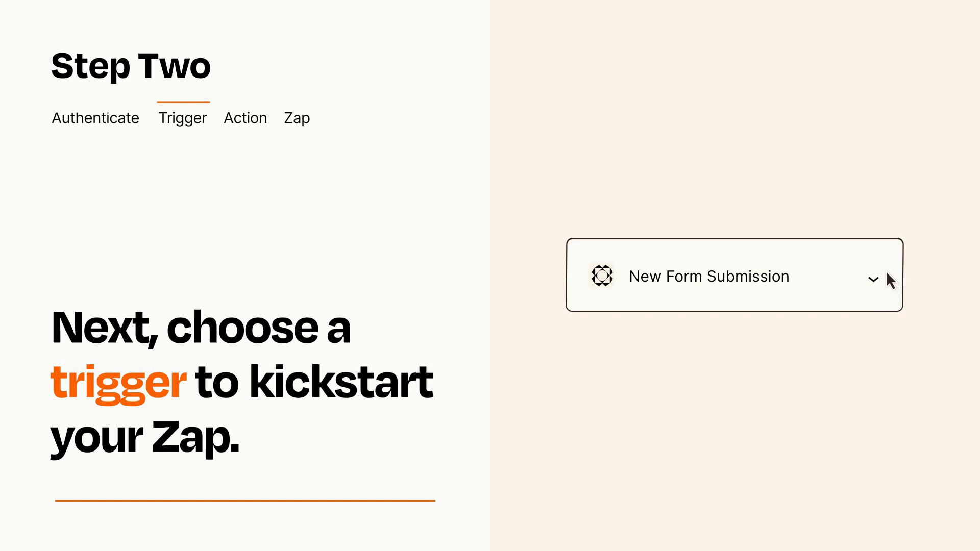
left_click(245, 118)
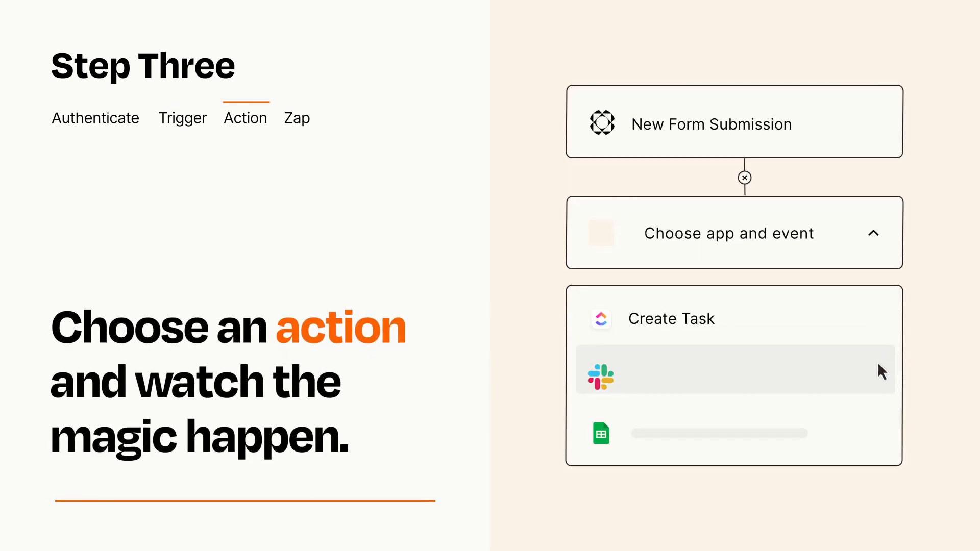
mouse_move(881, 438)
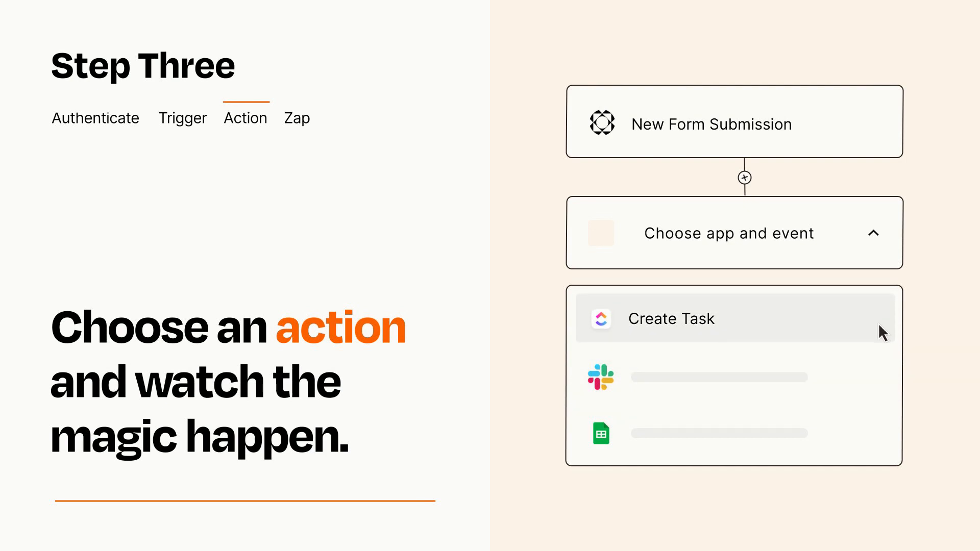
Select ClickUp Create Task as the Zap's action step
left_click(670, 318)
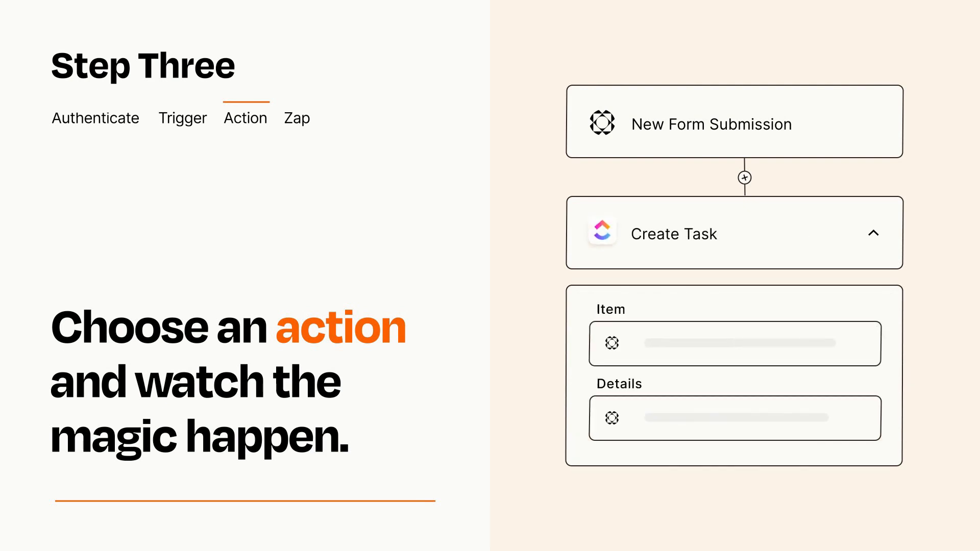
left_click(875, 233)
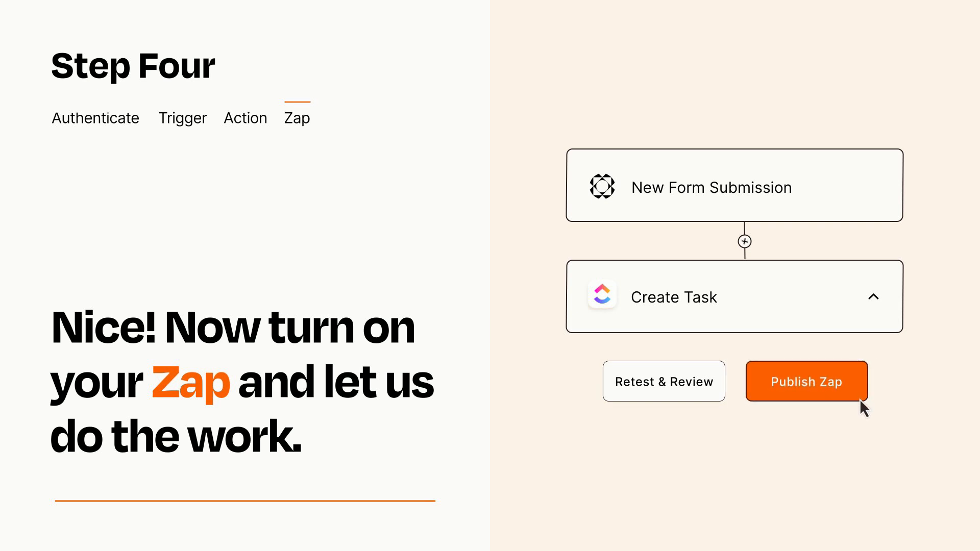
Publish the form-submission-to-ClickUp-task Zap so it goes live
left_click(807, 381)
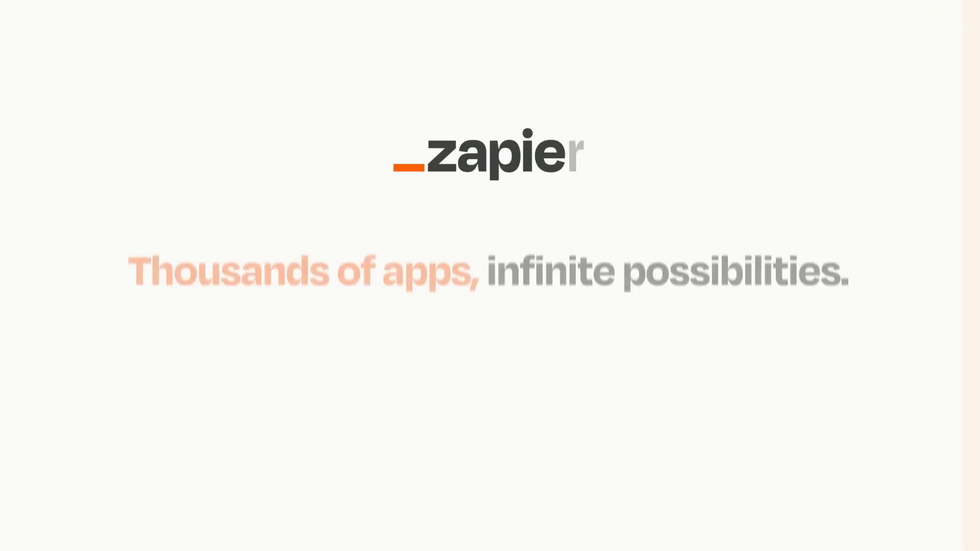